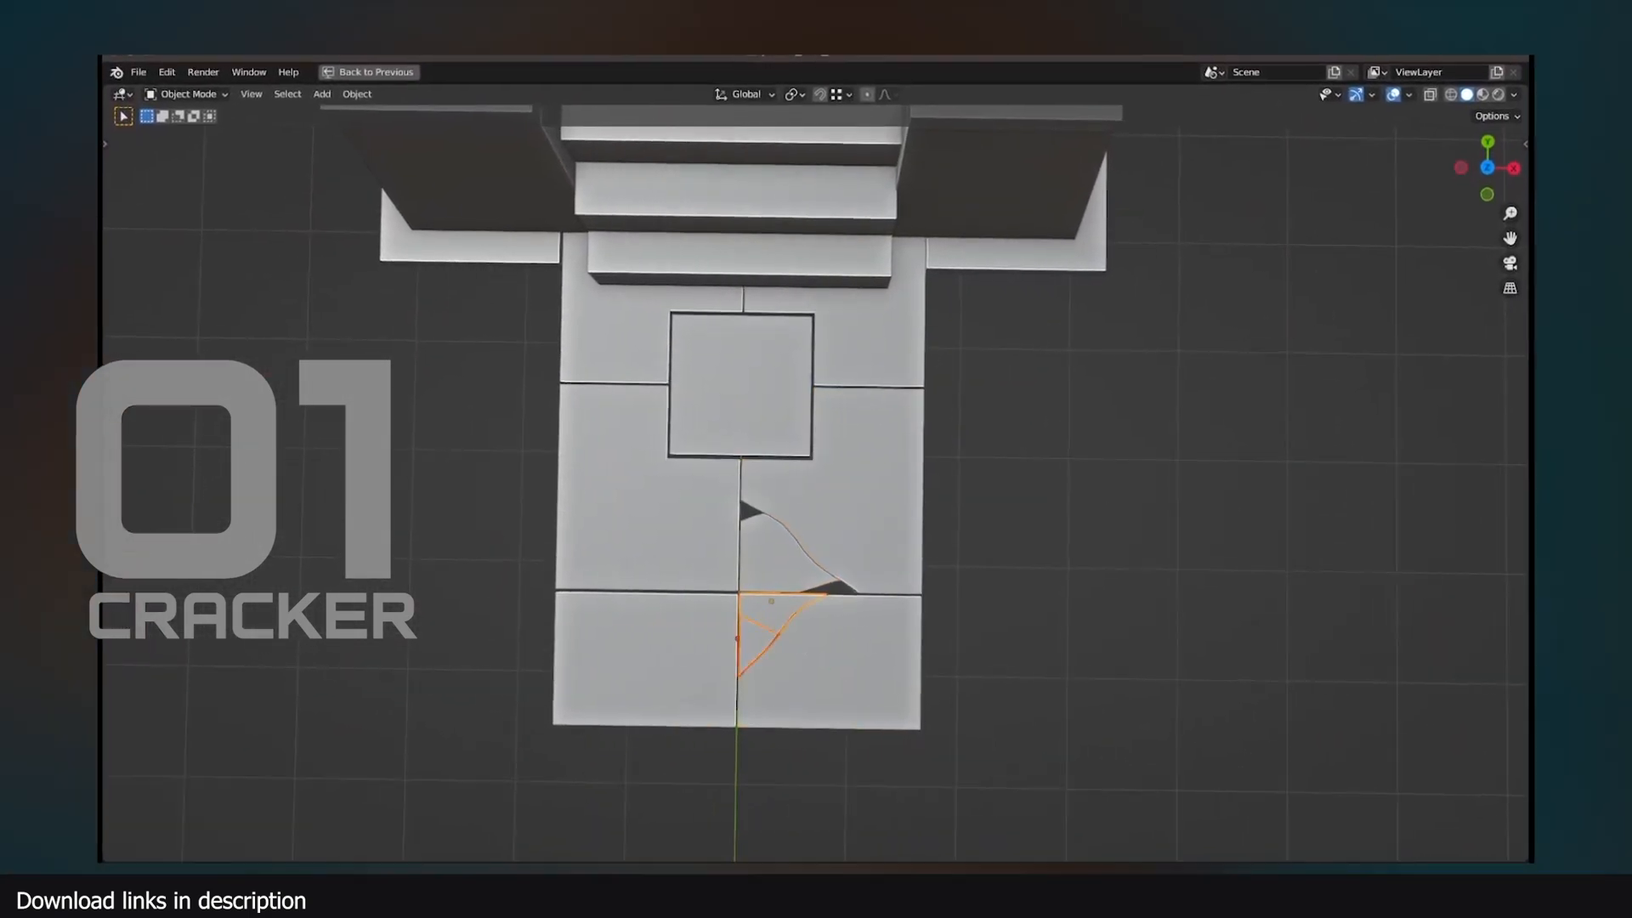
Run Cracker on the selected stone tile mesh to shatter it into crack fragments
left_click(637, 666)
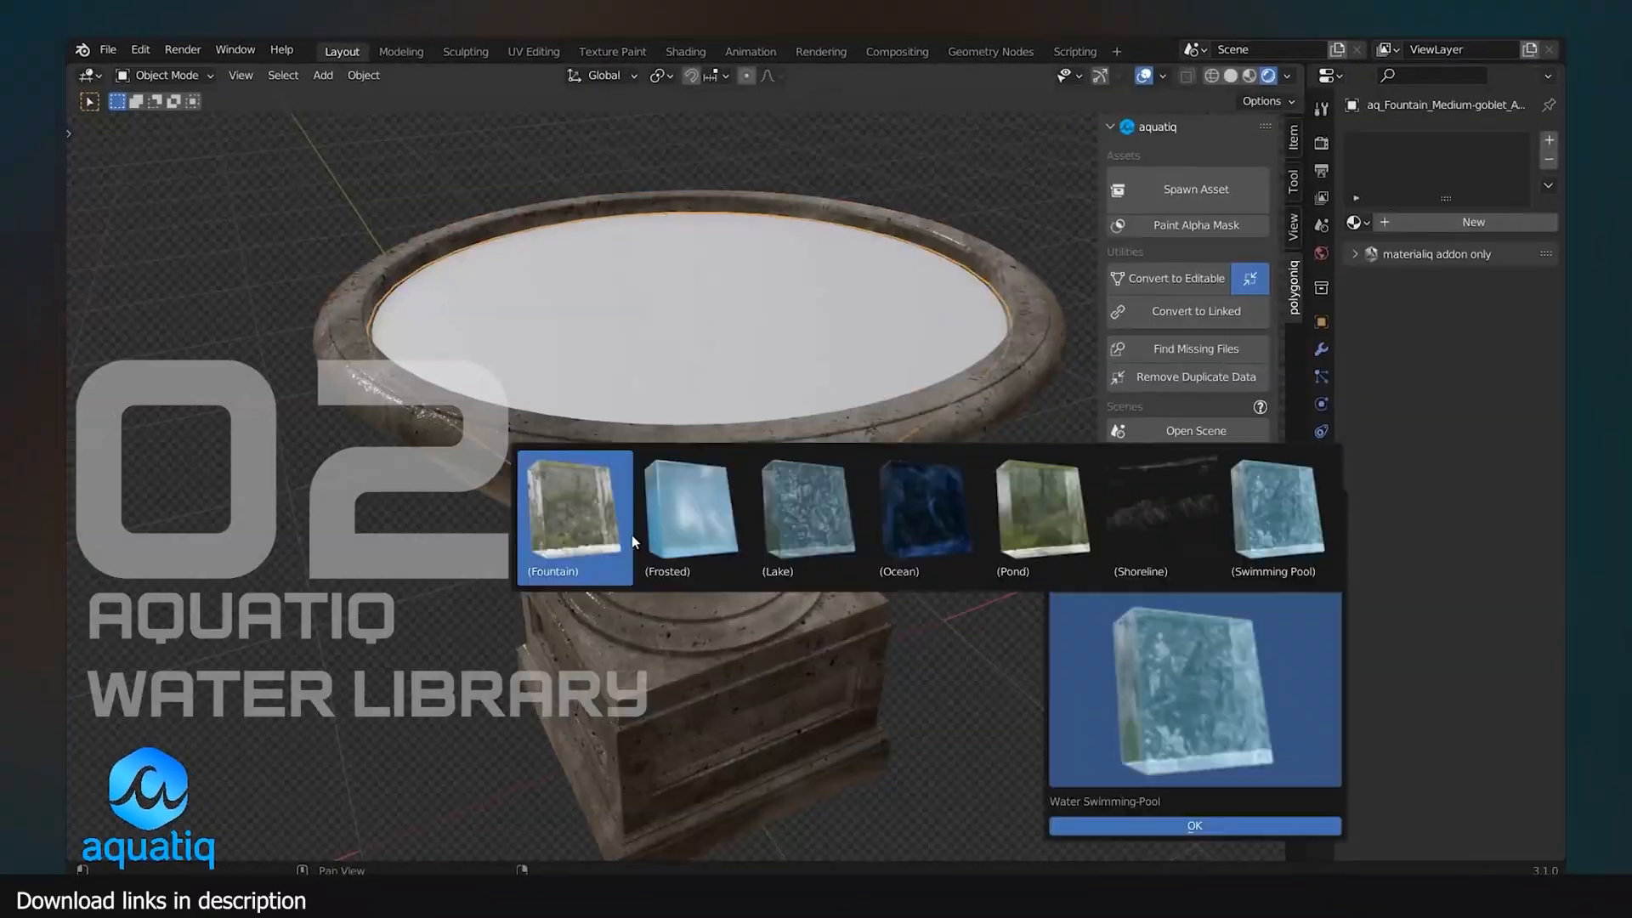
Spawn the Fountain water preset from the Aquatiq library into the stone basin
left_click(1193, 826)
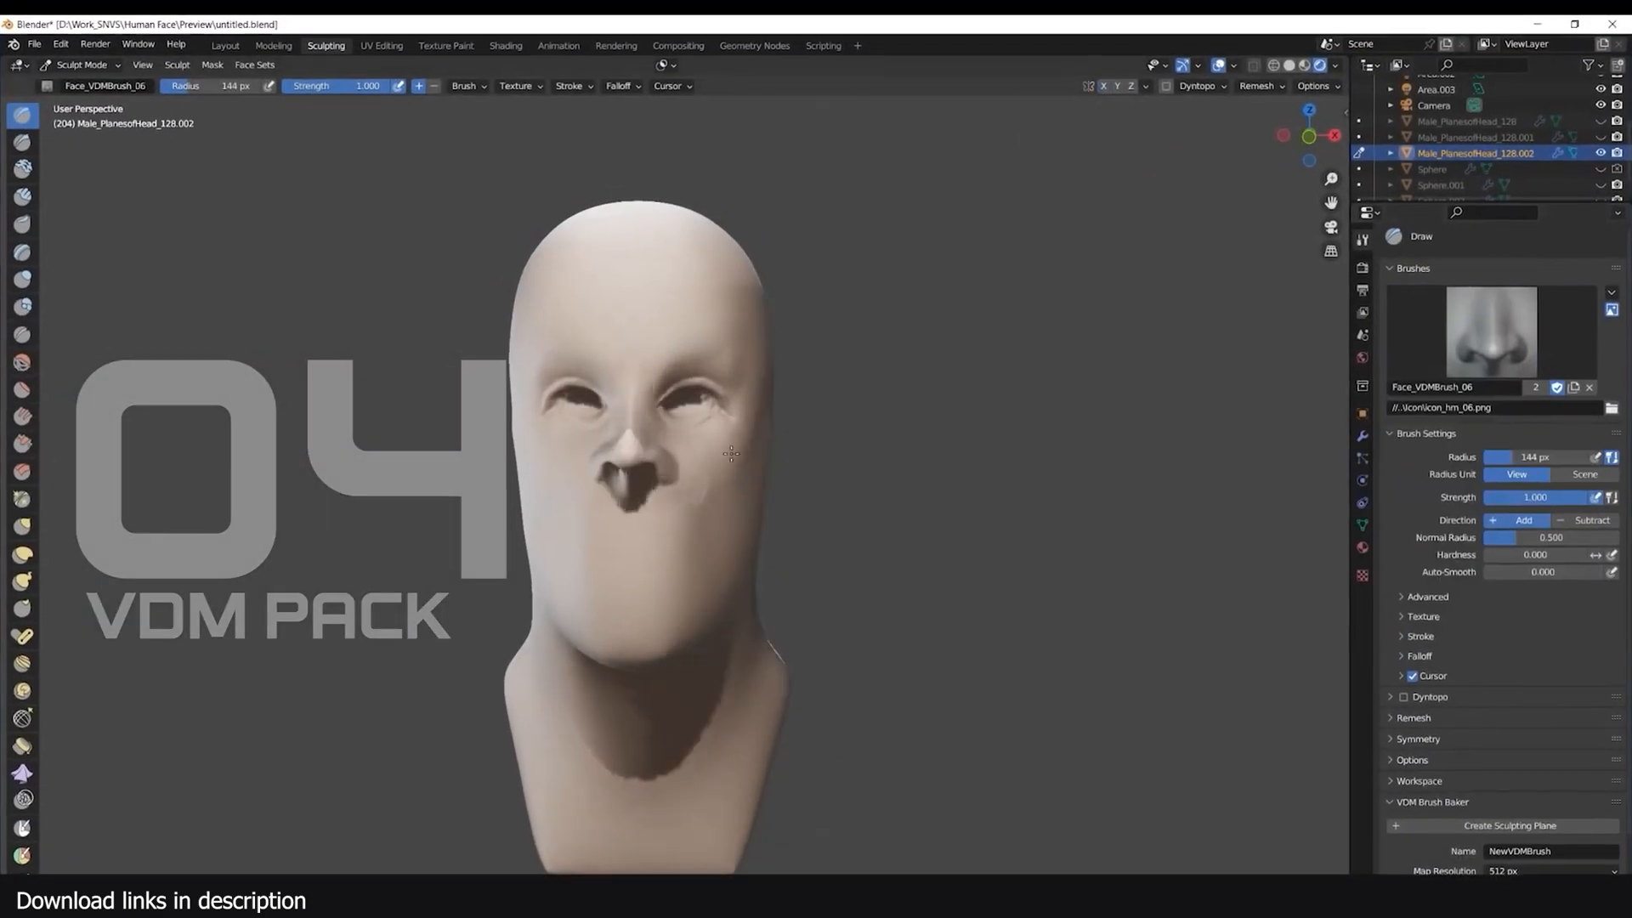
Stamp a nose onto the blank head with the Face VDM displacement brush in Sculpt mode
left_click(1512, 331)
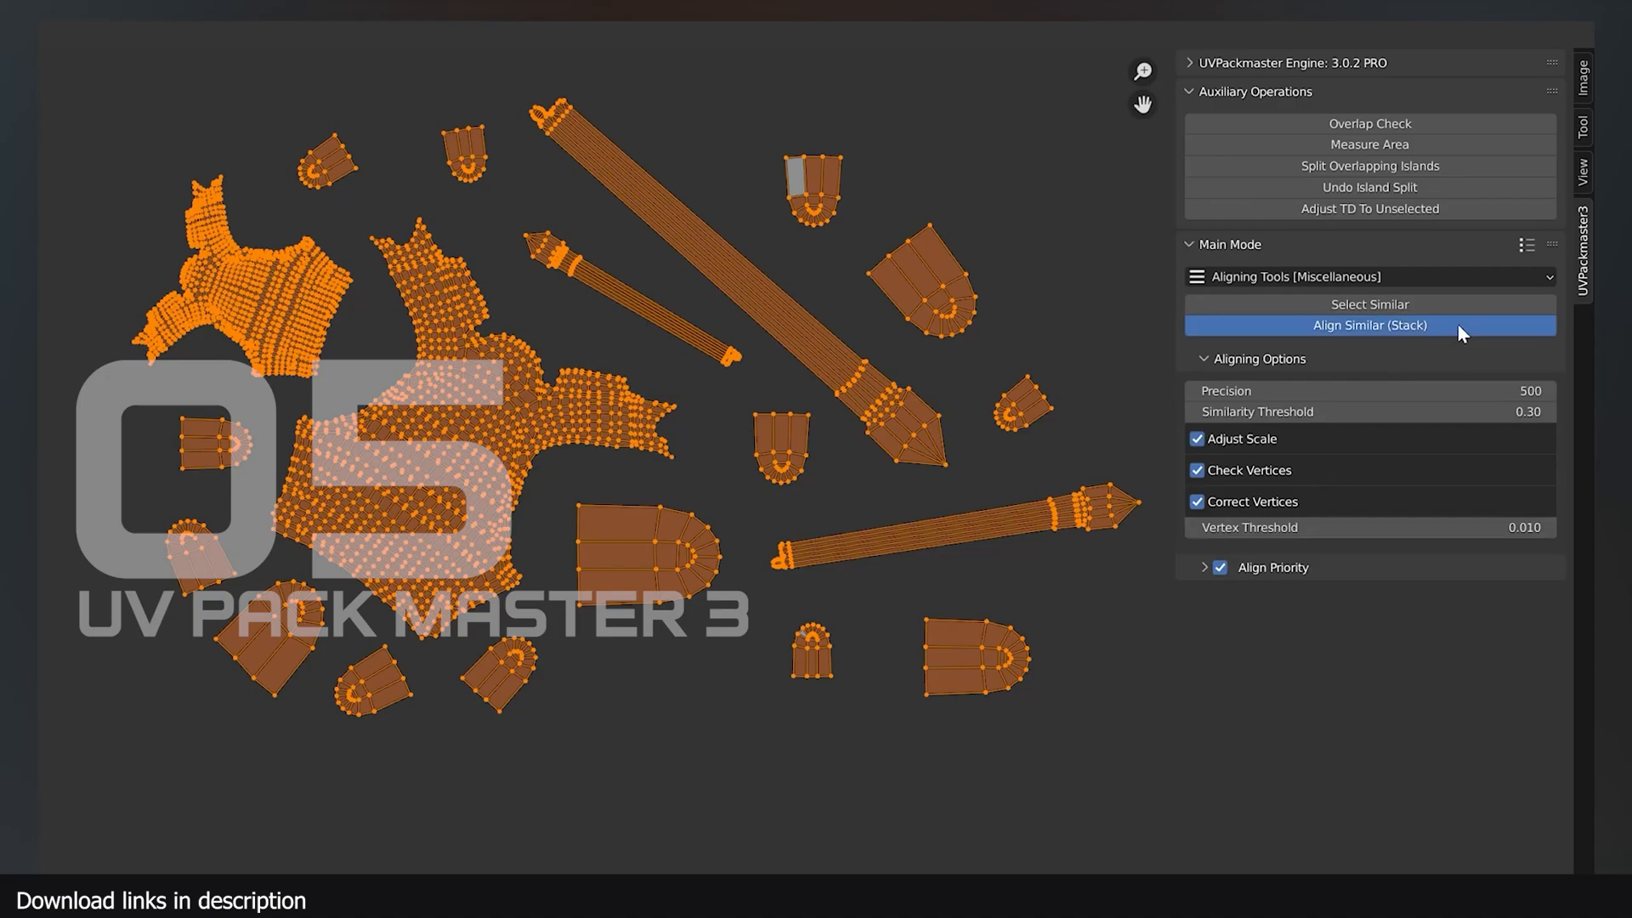
Stack the similar UV islands on top of each other with Align Similar (Stack)
left_click(924, 518)
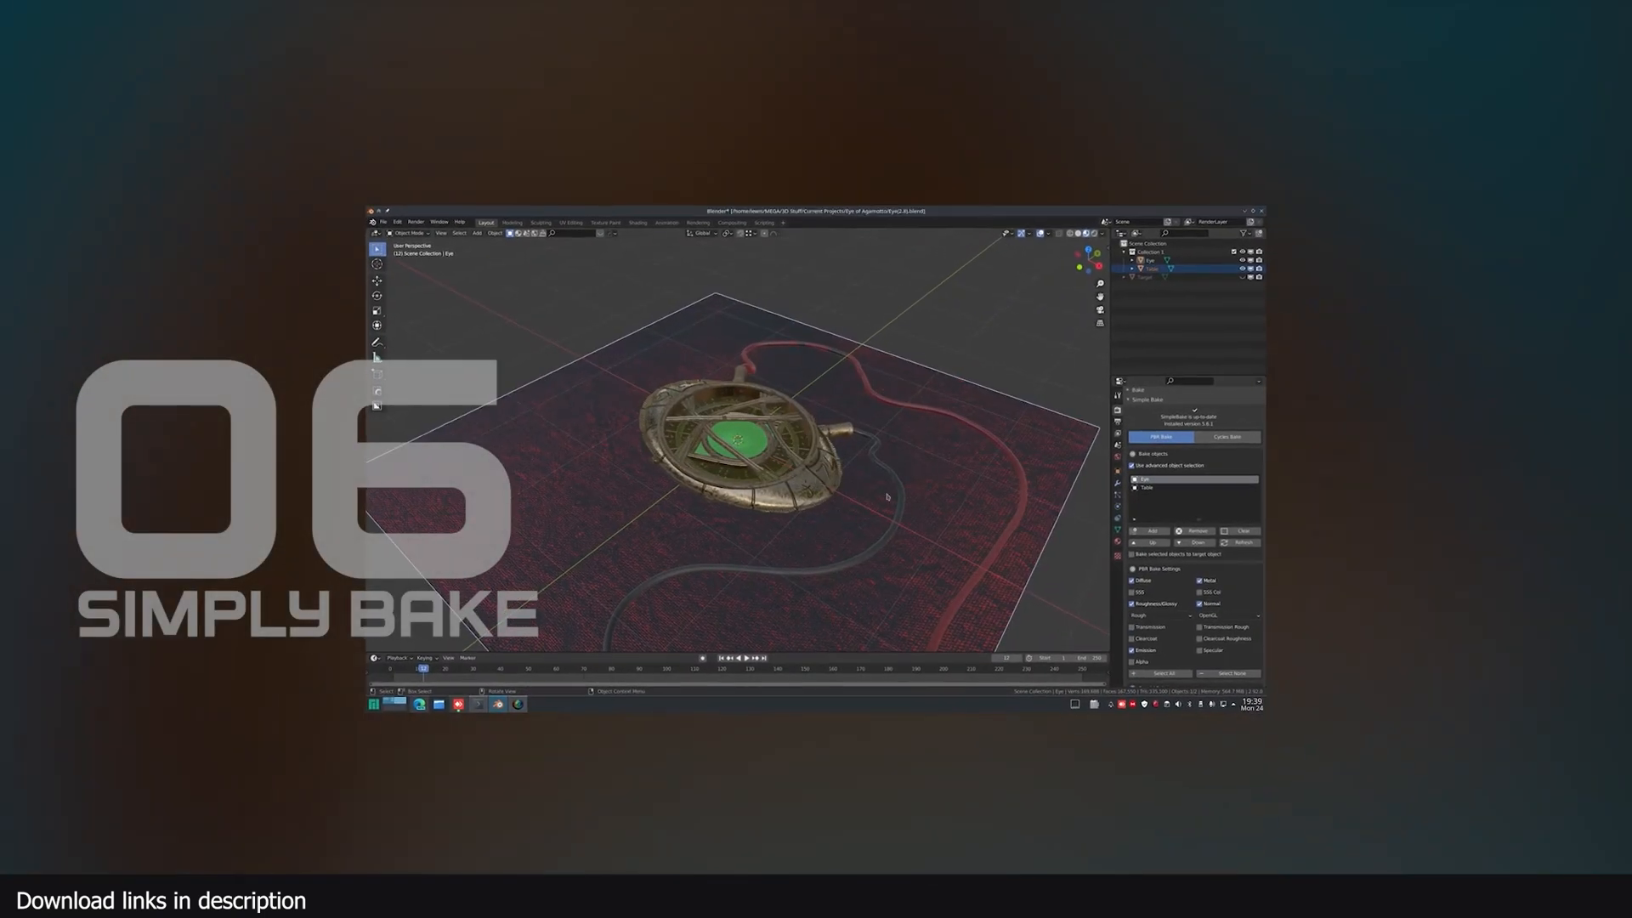
Bake the medallion's PBR textures from the SimpleBake panel
left_click(552, 206)
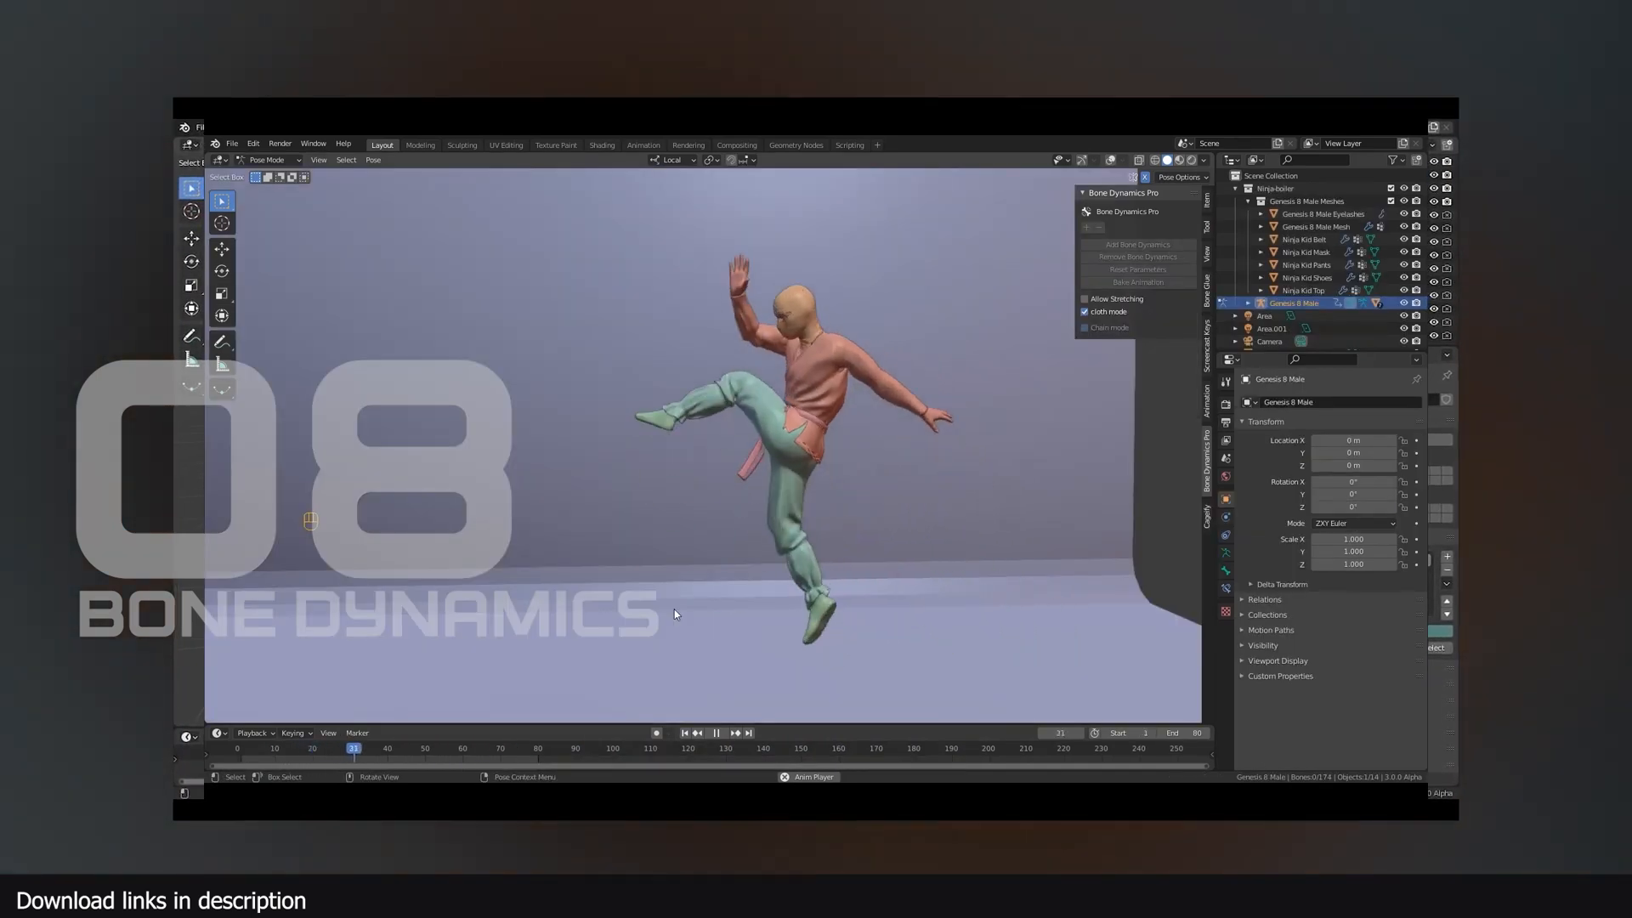
Play the kick animation to show the Bone Dynamics secondary motion
key("space")
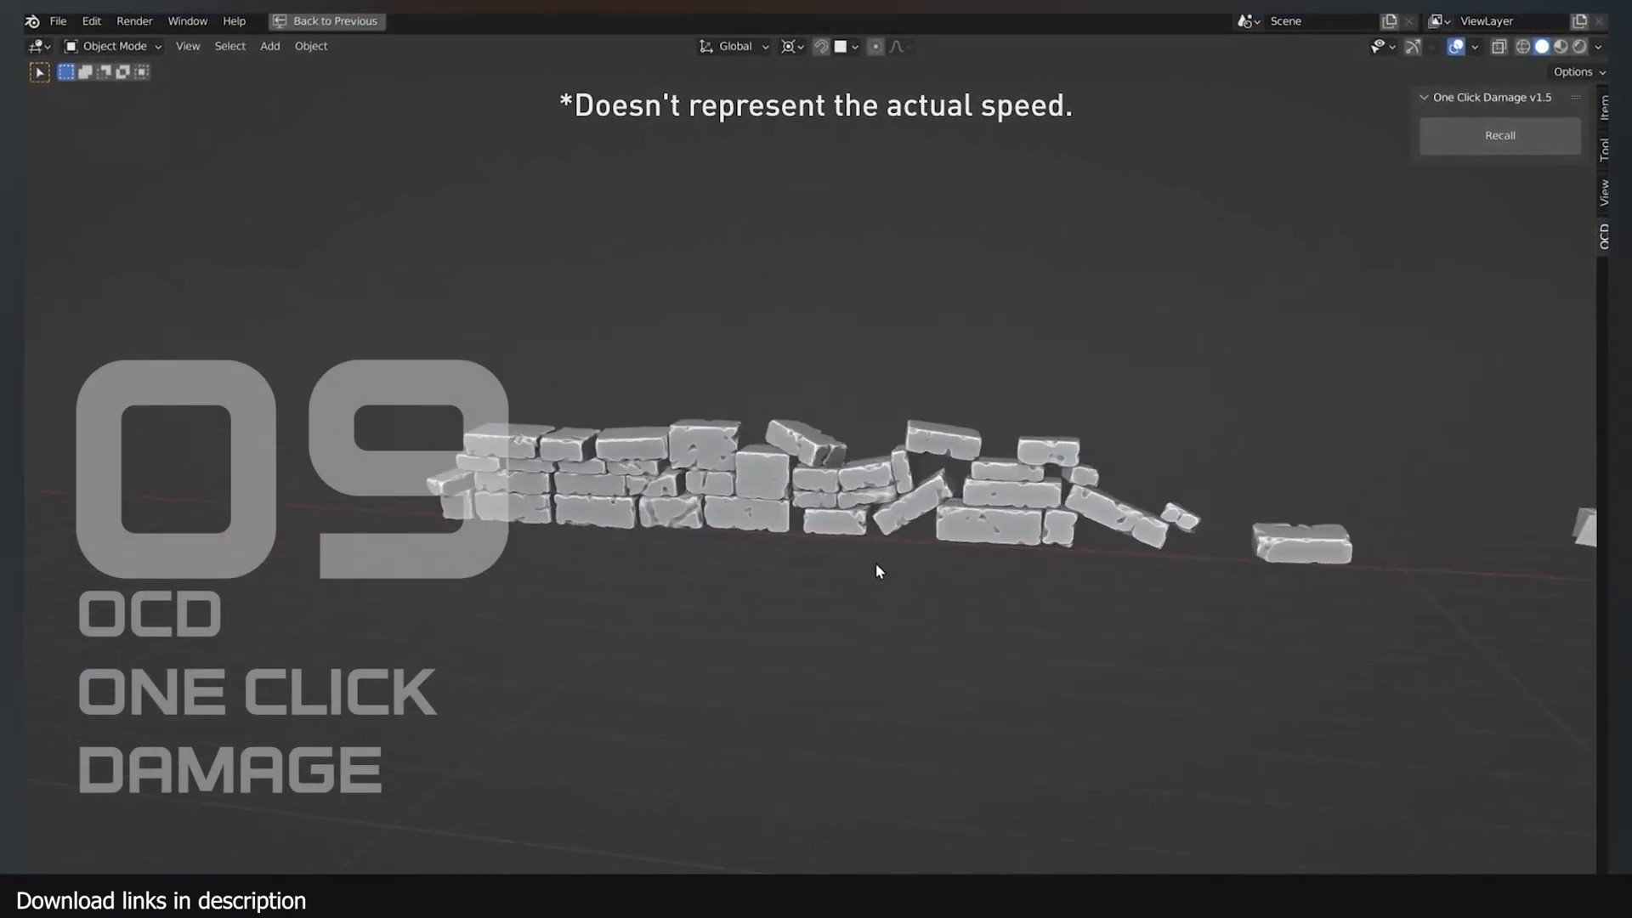
Toggle One Click Damage on the straight and round brick walls, reverting each with Recall
left_click(1496, 134)
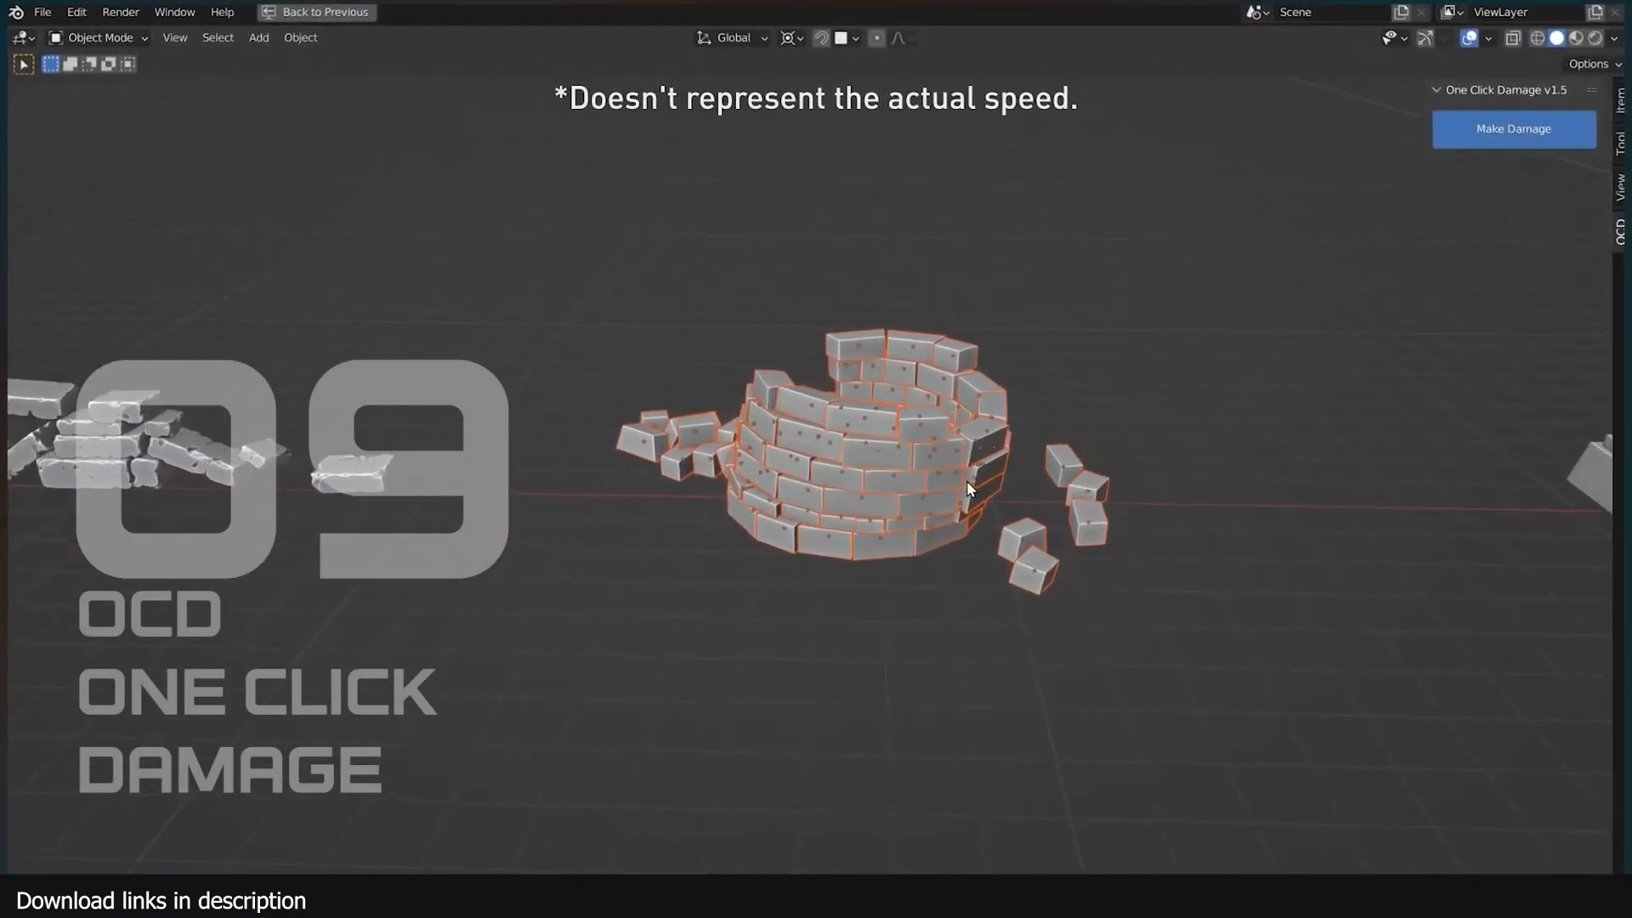
left_click(1512, 127)
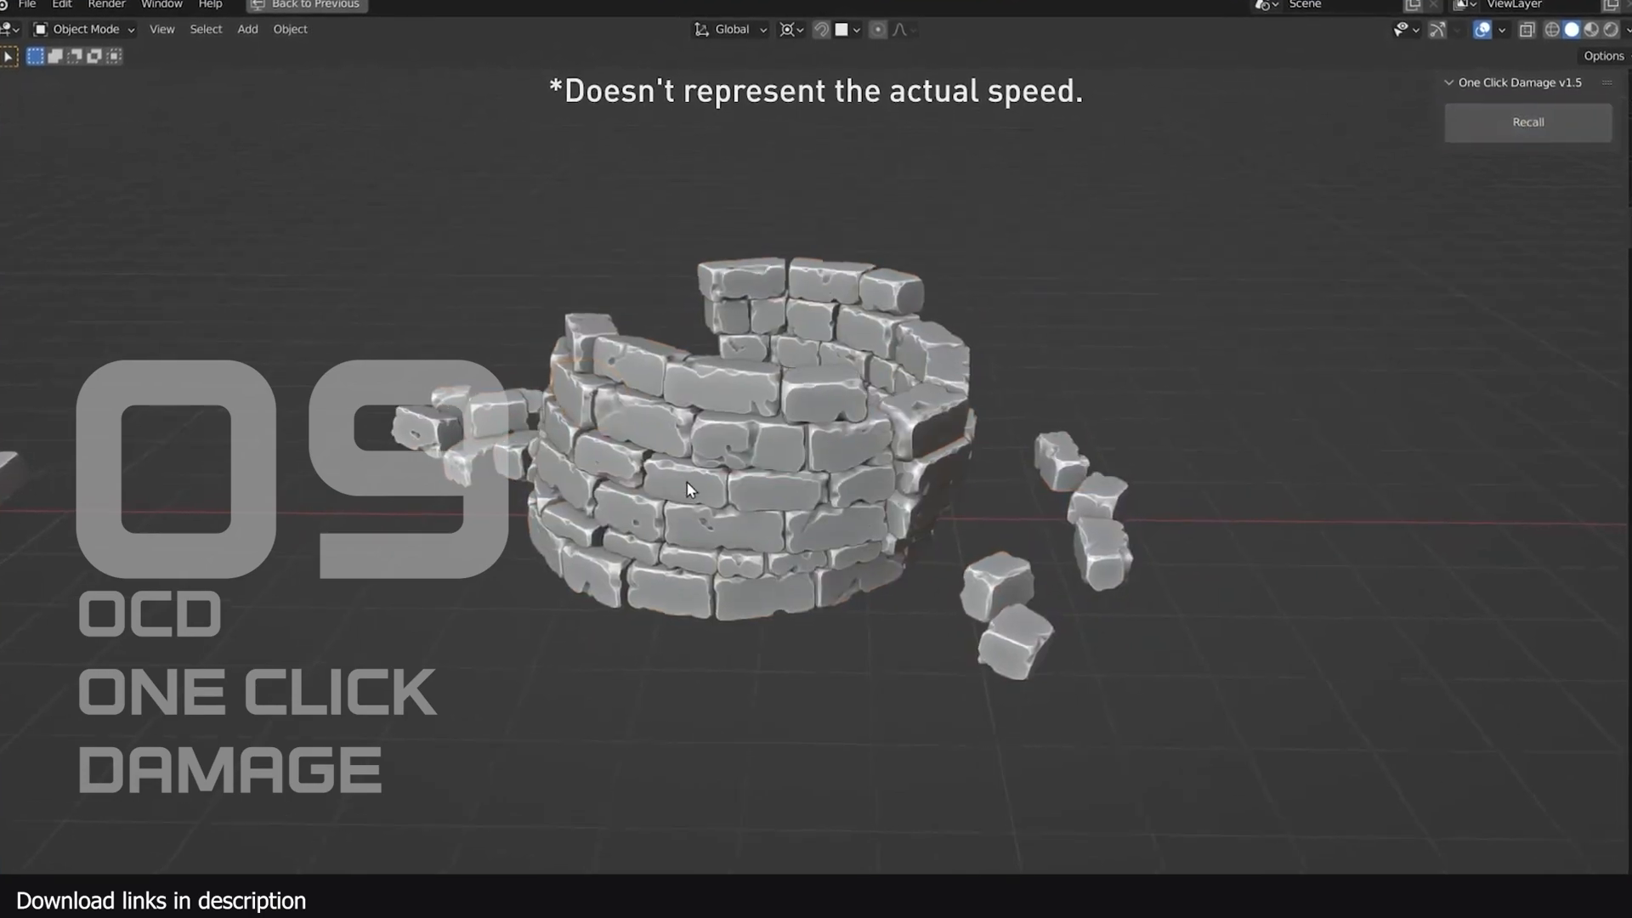
left_click(1526, 122)
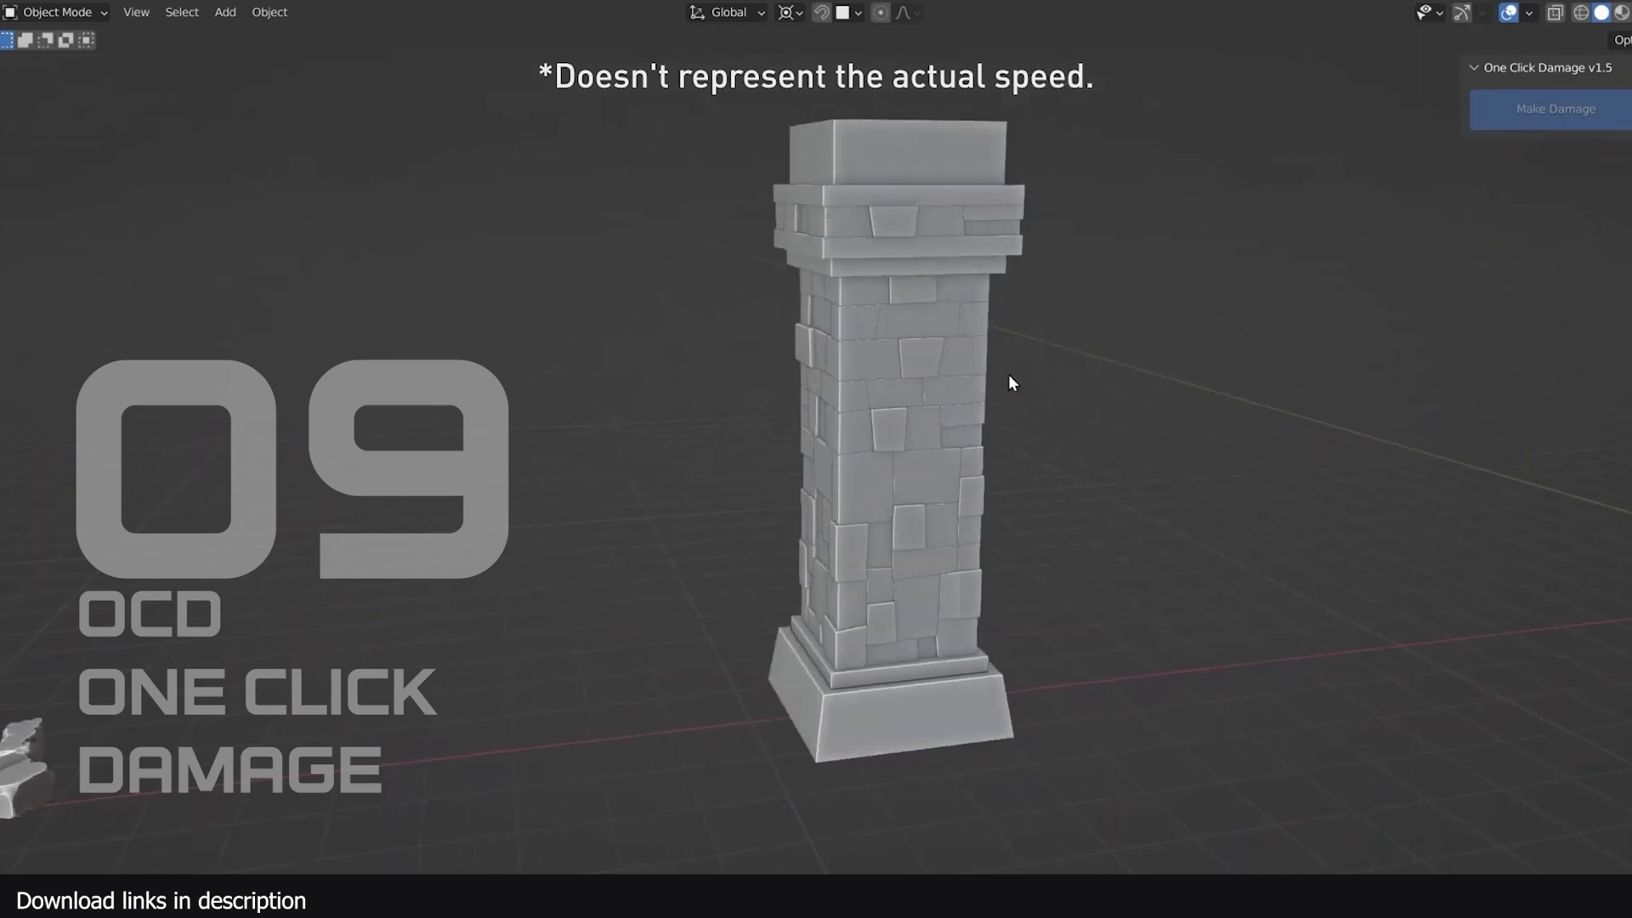
Apply chipped damage to the stone pillar and the brick 1.5 lettering
left_click(1551, 109)
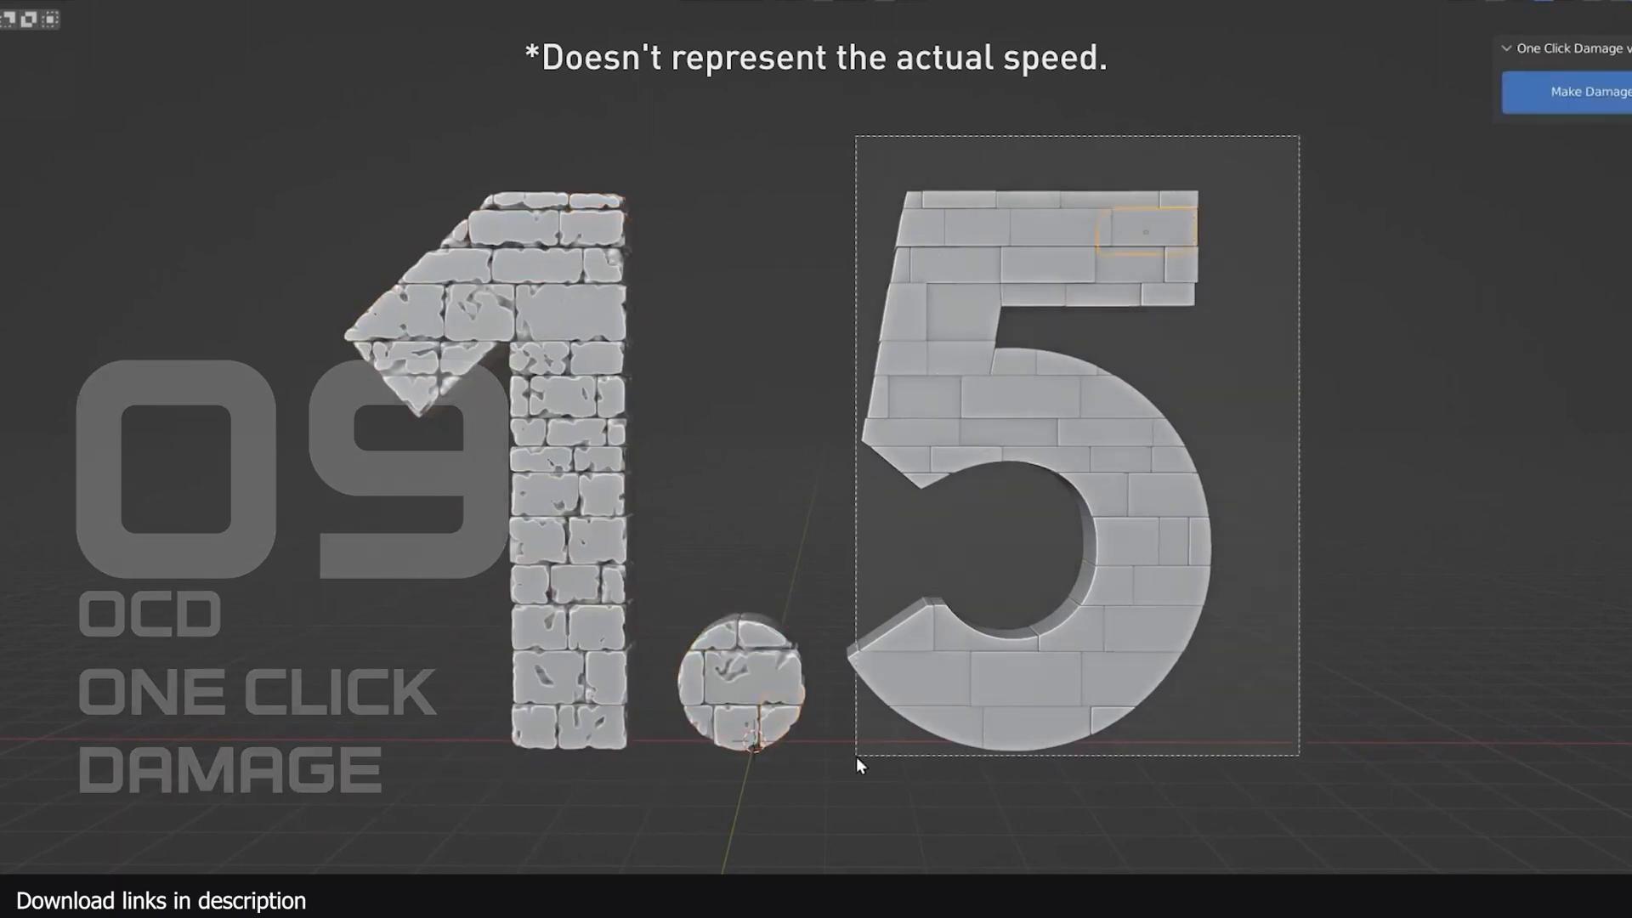
left_click(1574, 92)
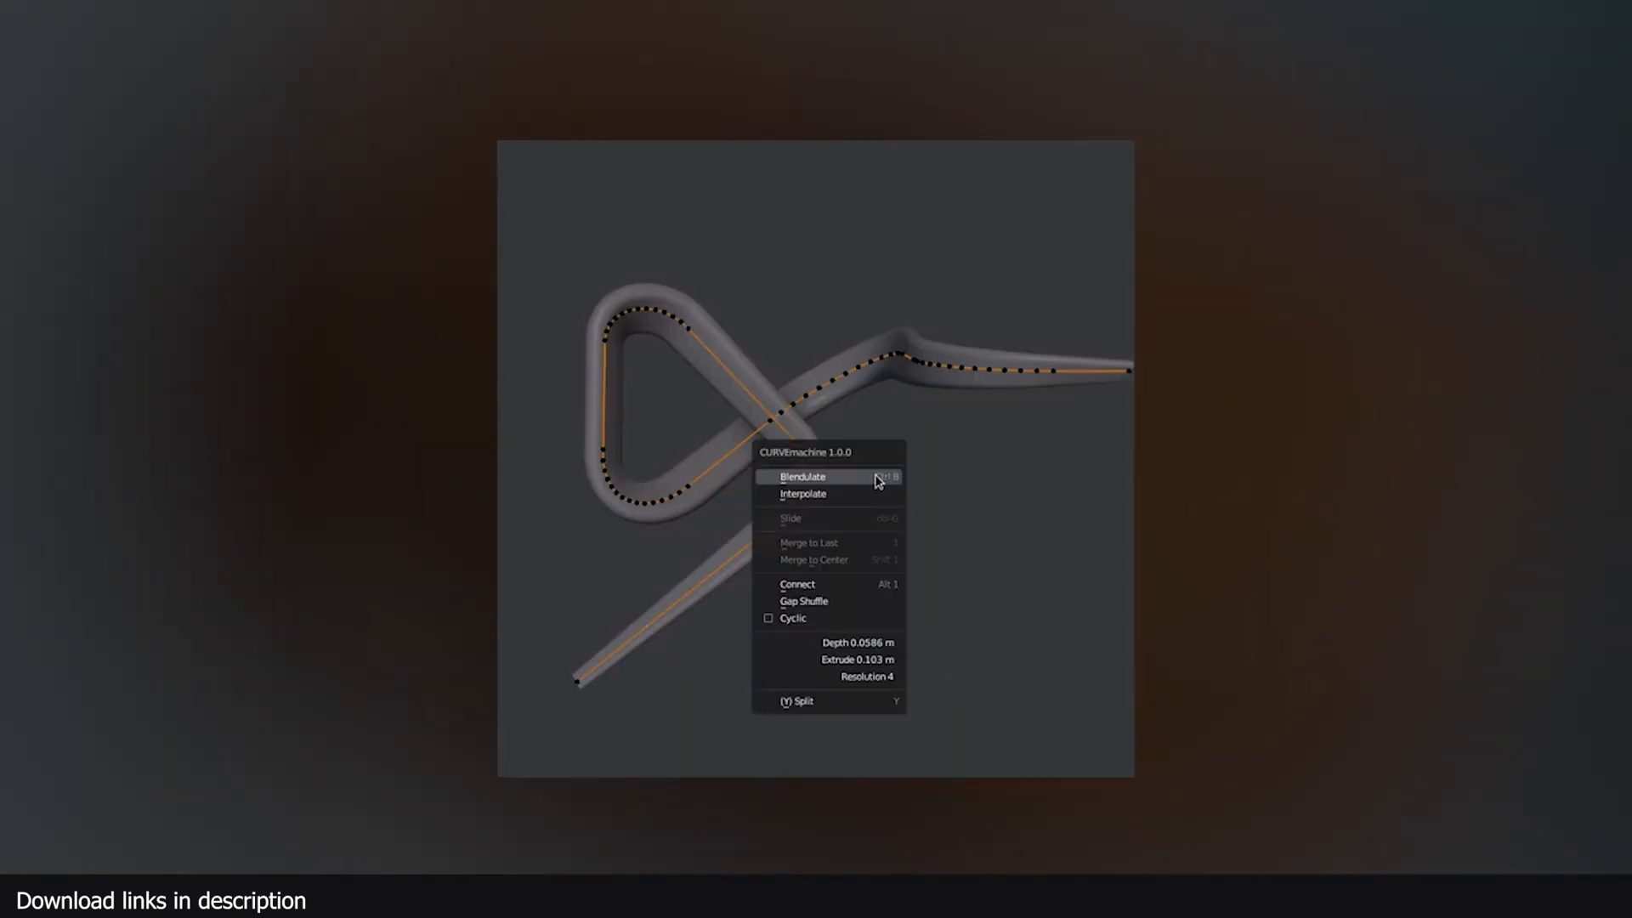
left_click(801, 476)
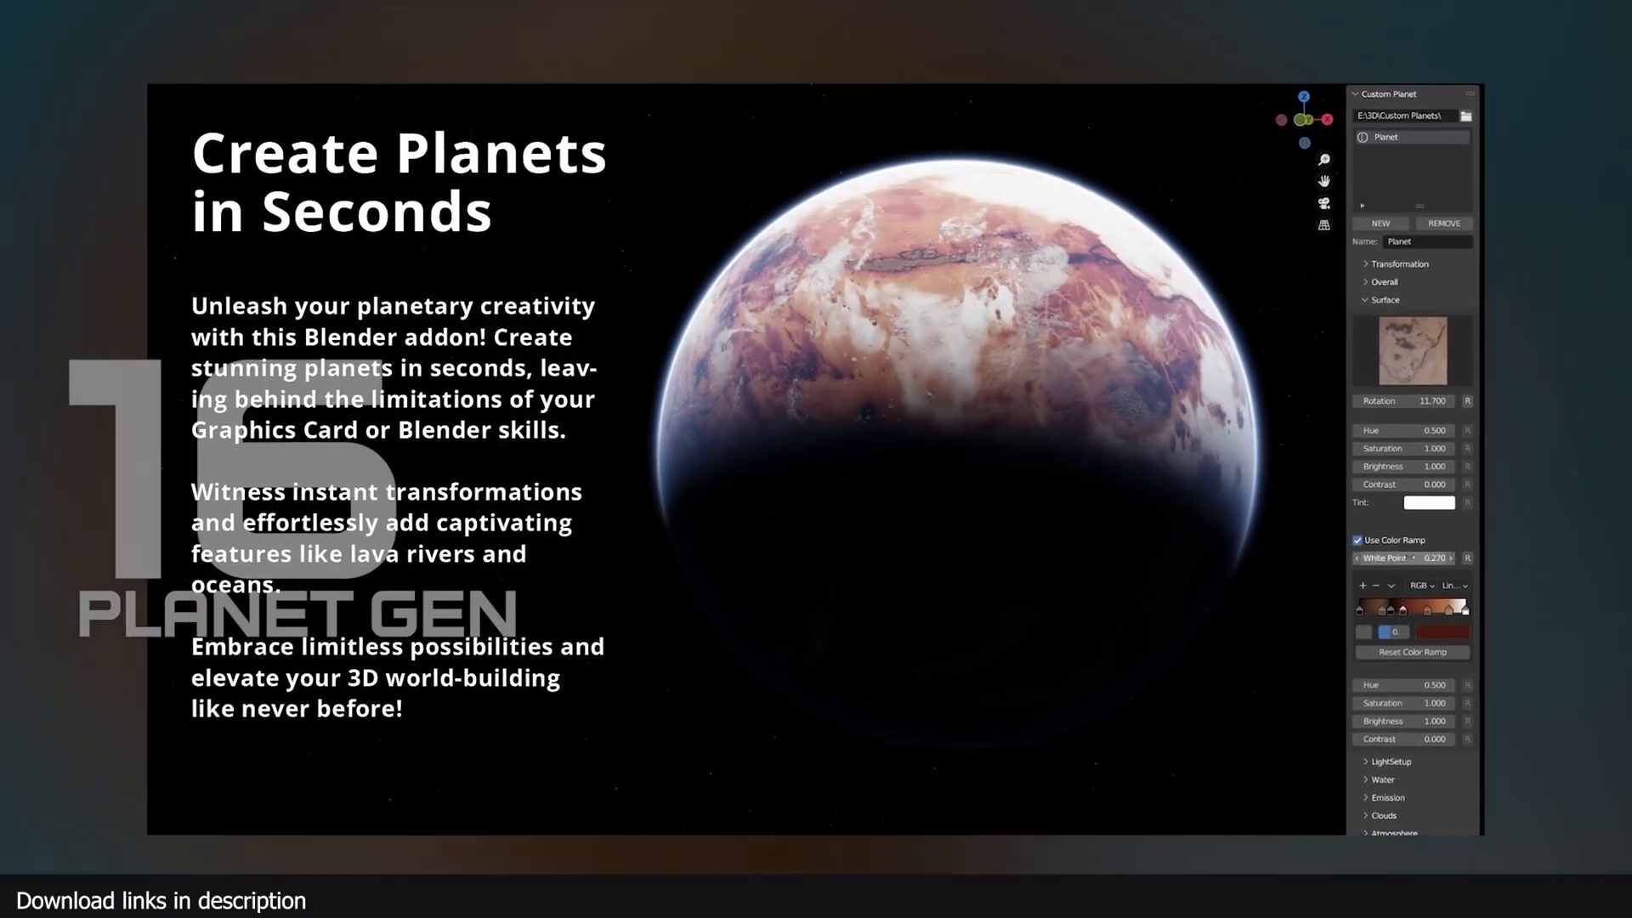
Create a new custom planet and adjust its surface settings toward a reddish cloudy look
left_click(1413, 352)
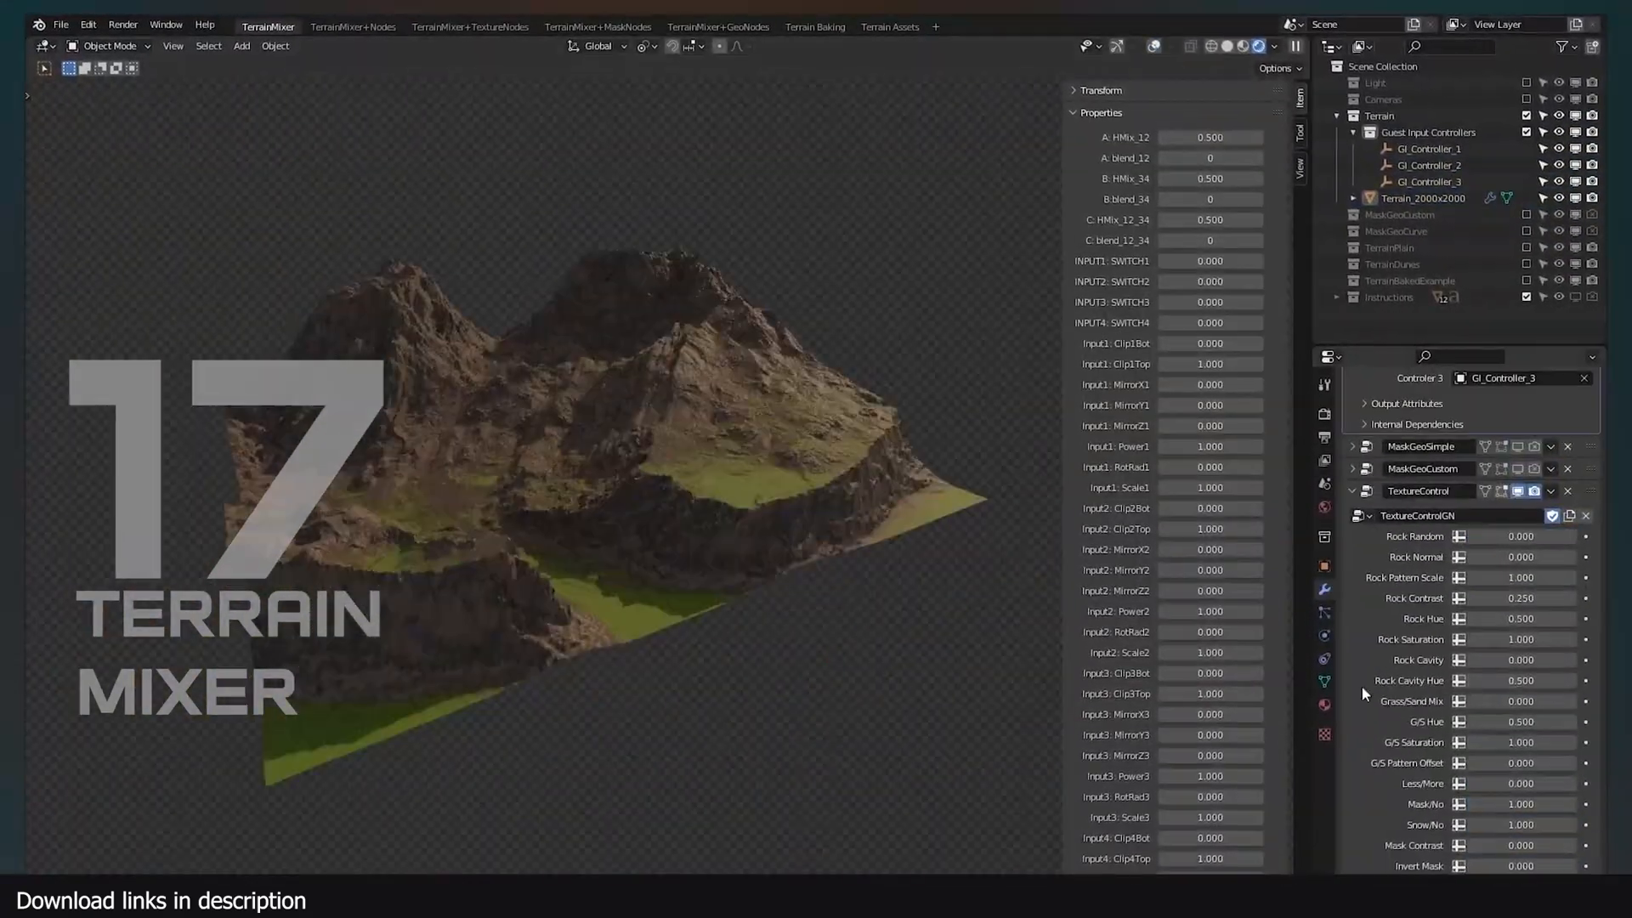
Adjust the Terrain Mixer control properties for the rocky mountain and grassy lowlands
left_click(1422, 197)
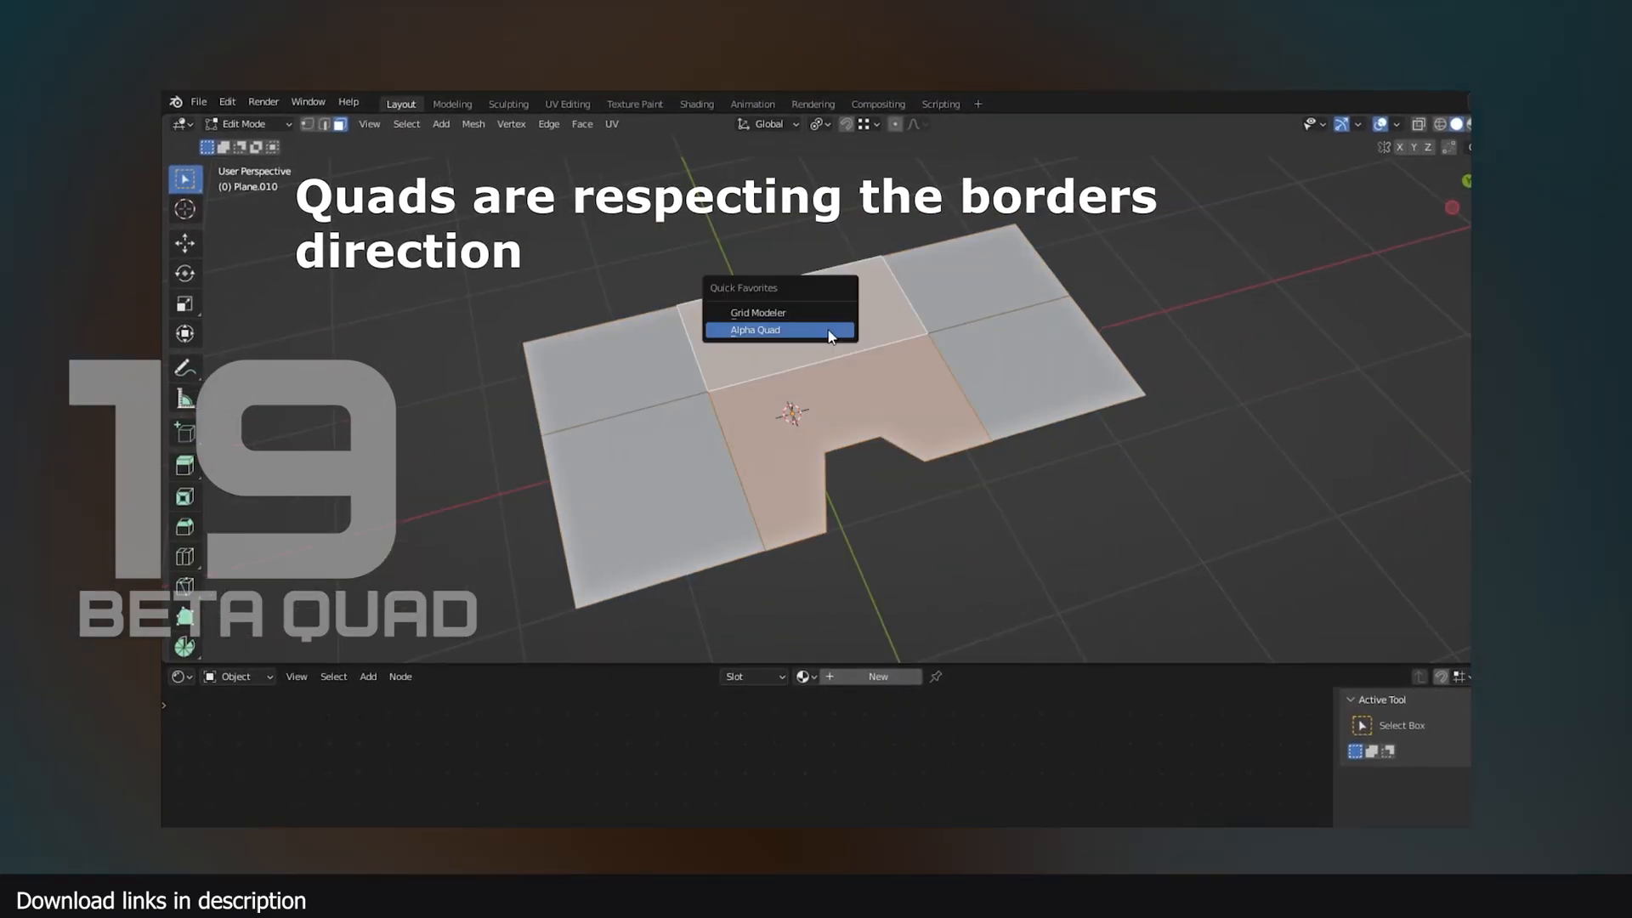
Remesh the flat plane, the spaceship hull and the mechanical part into border-following quads via Alpha Quad
left_click(753, 331)
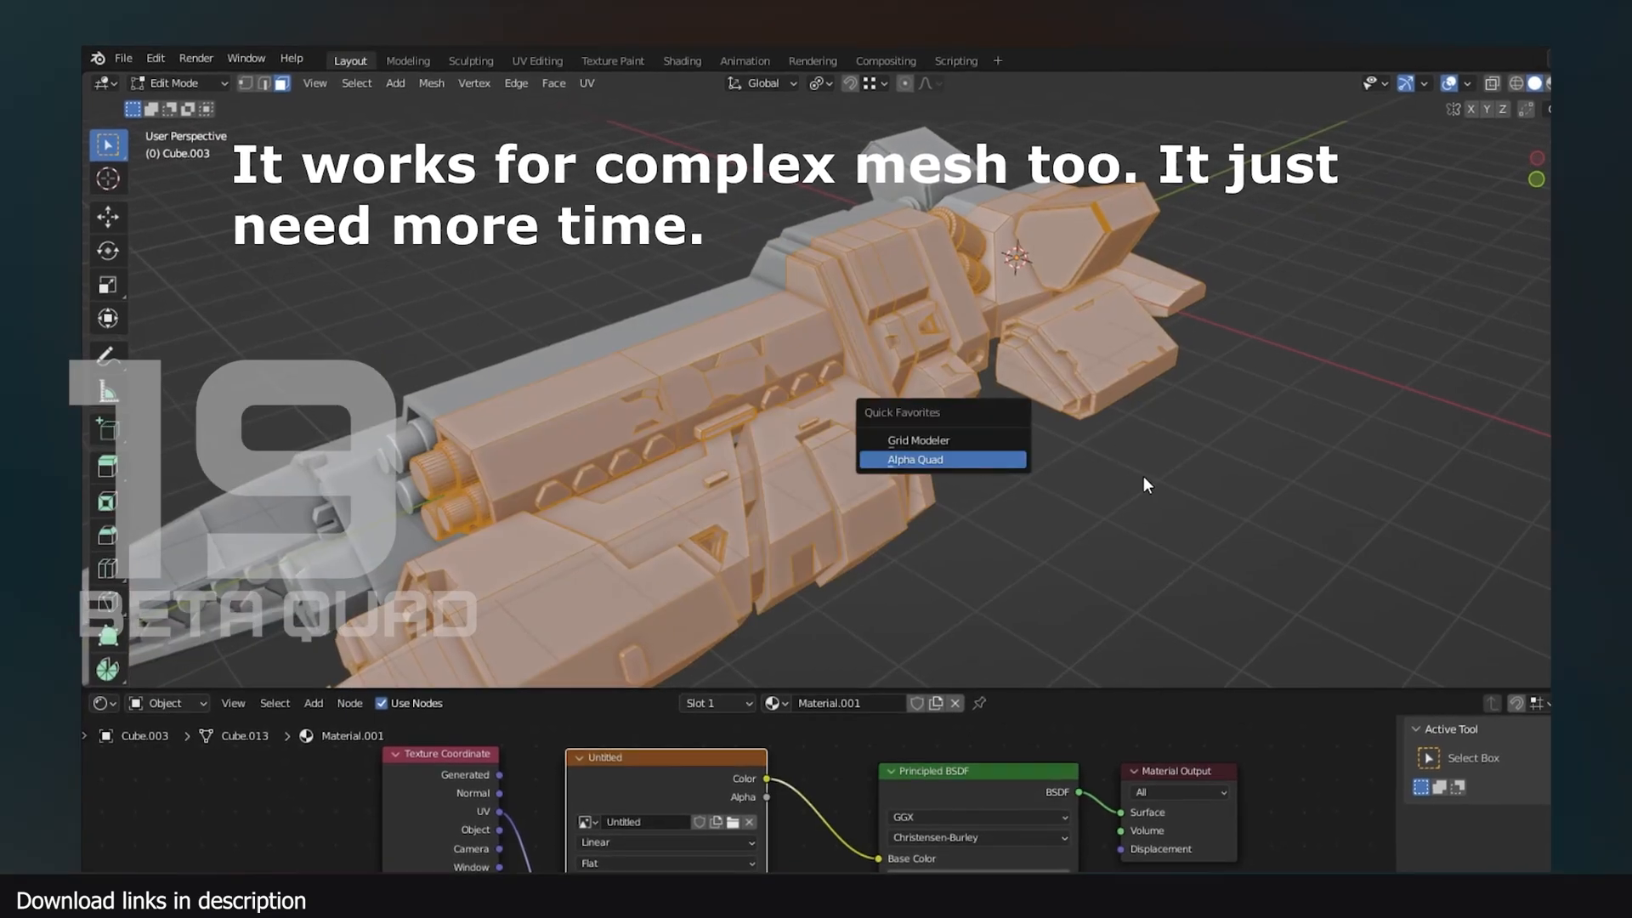
left_click(915, 459)
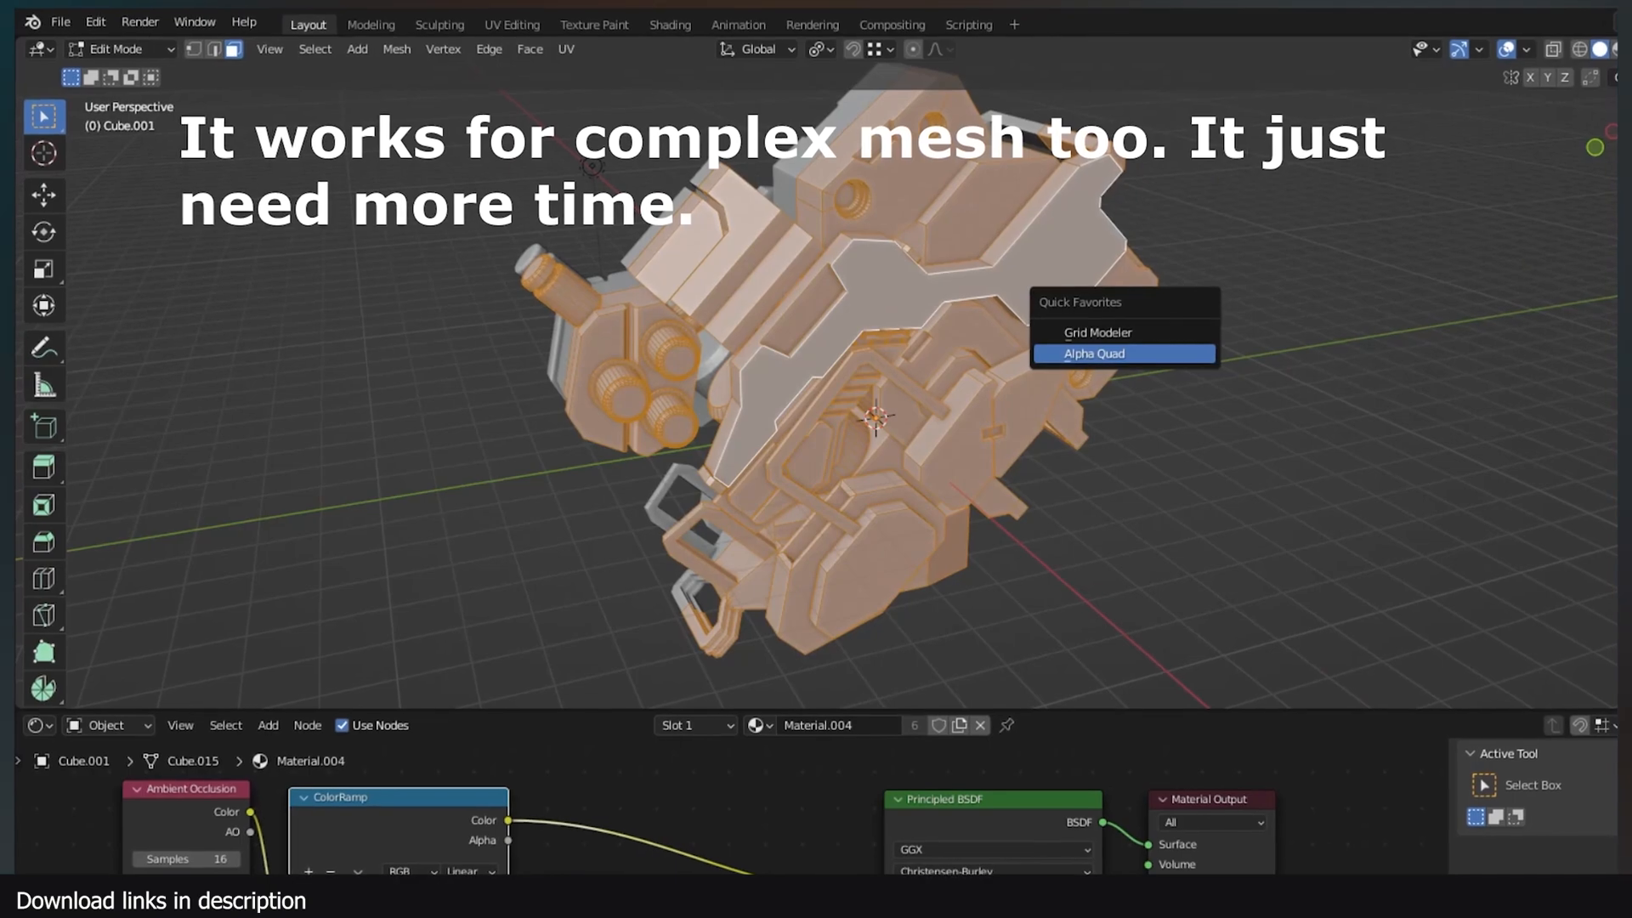
left_click(1093, 354)
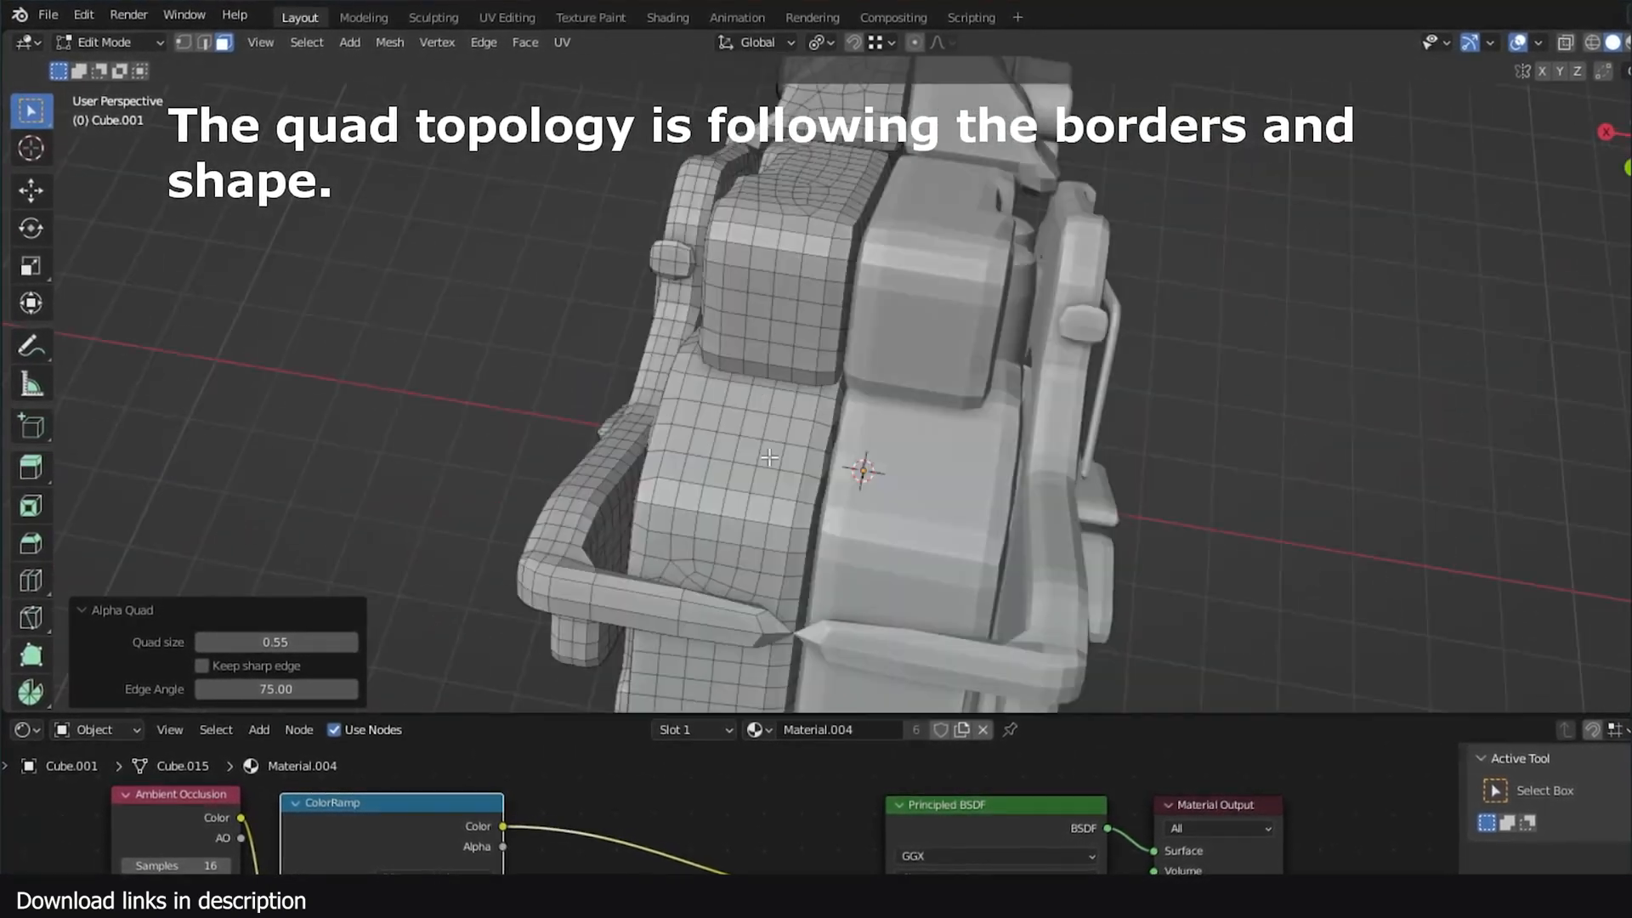